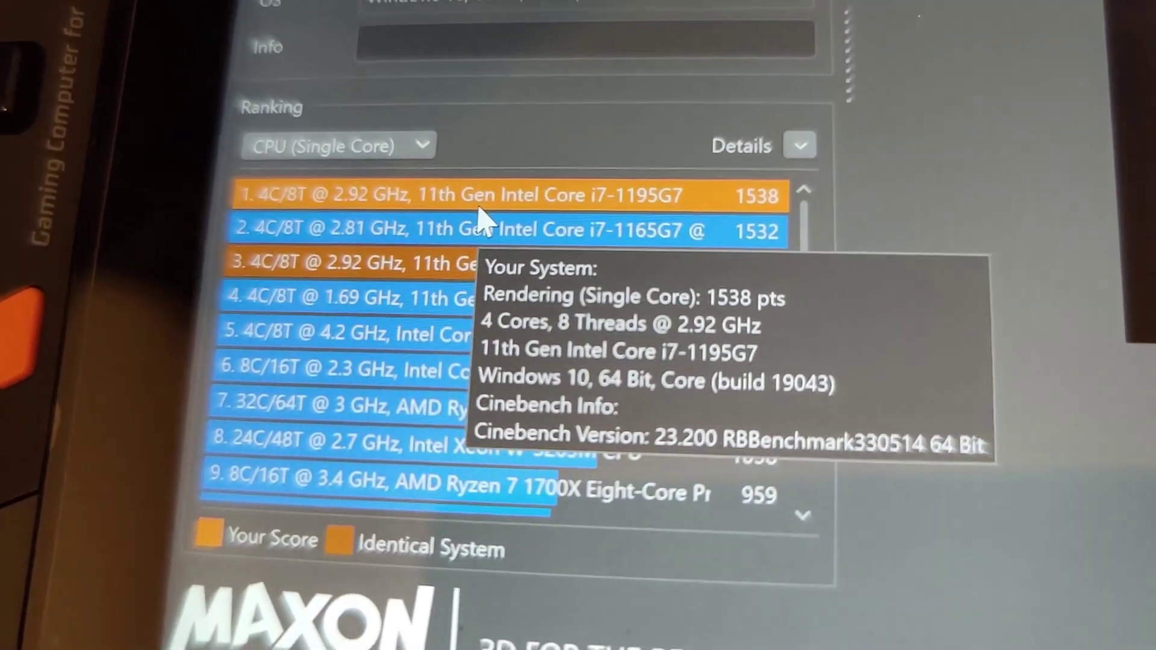
mouse_move(419, 258)
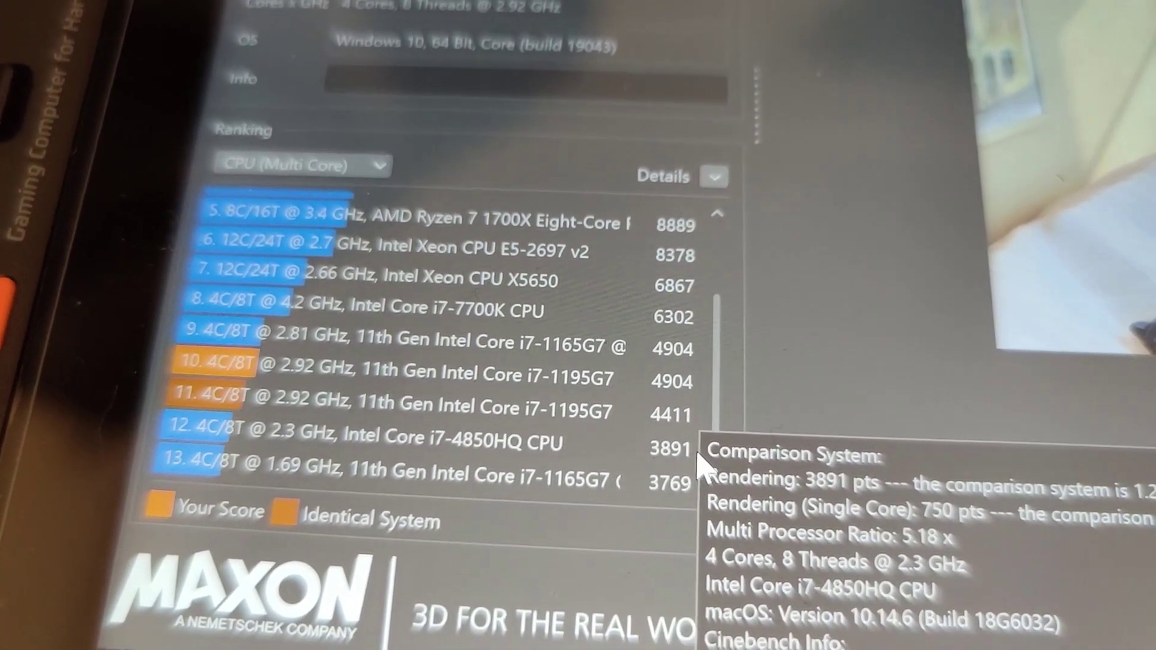
mouse_move(672, 439)
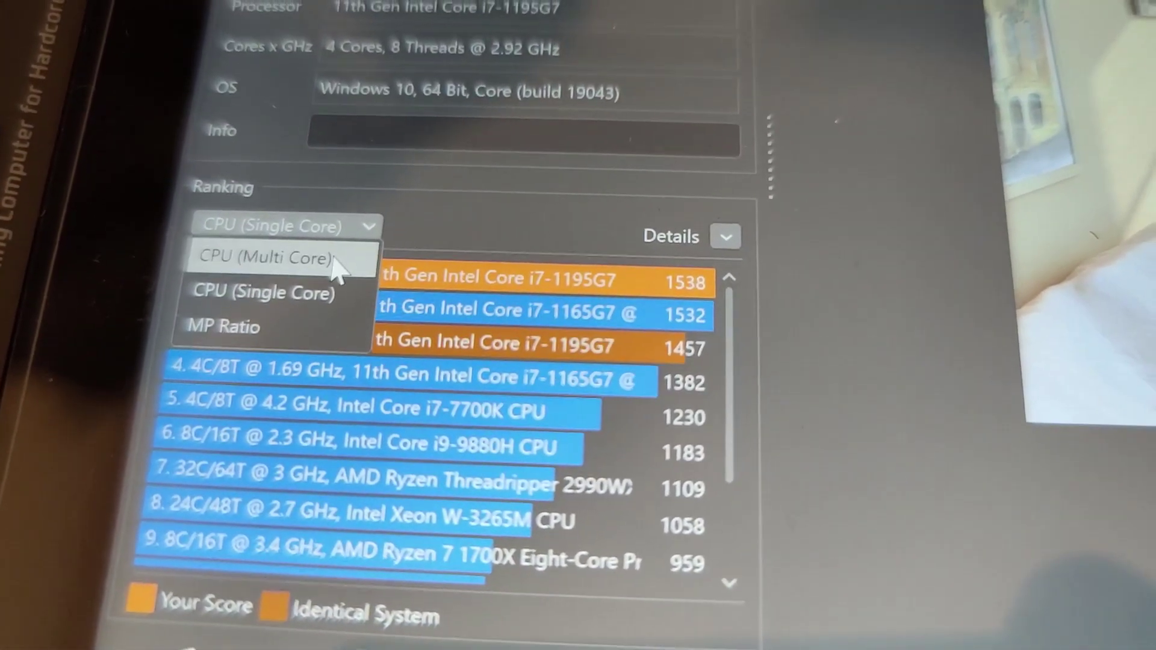
Step: Switch the ranking list to CPU (Multi Core), topped by the Threadripper 2990WX at 30054
left_click(265, 257)
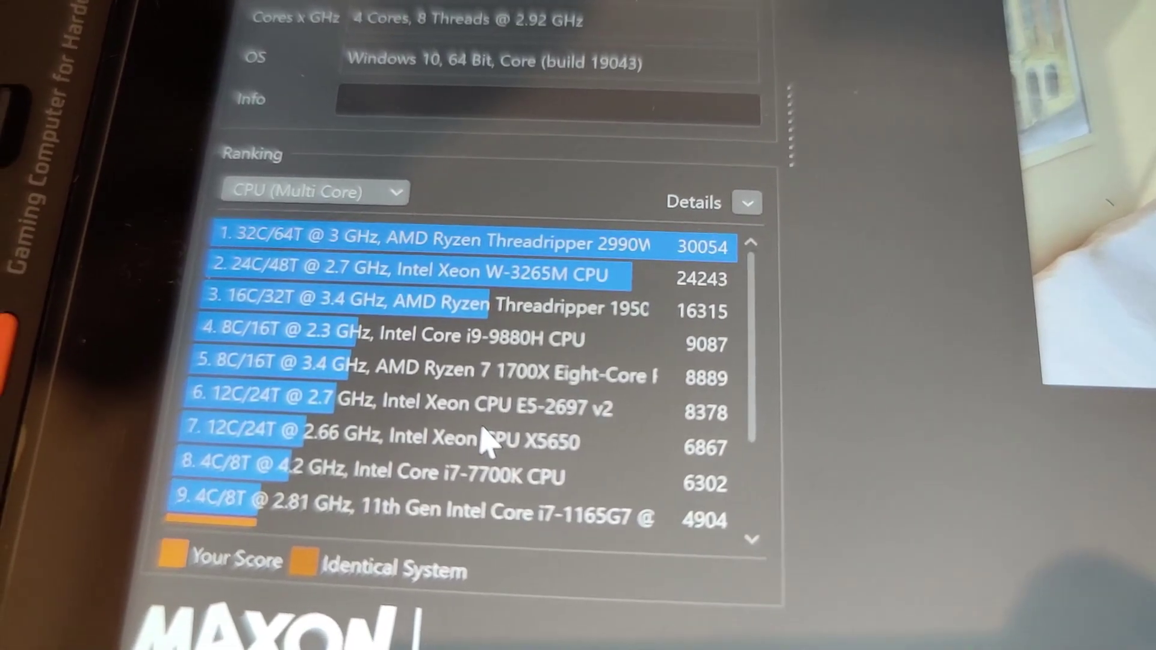